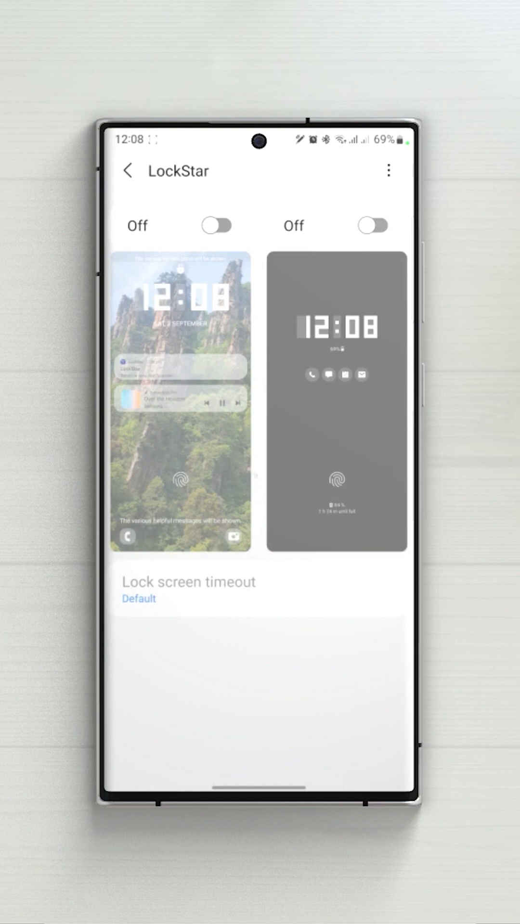
# Switch LockStar lock screen customization on and open the lock screen editor.
pyautogui.click(216, 225)
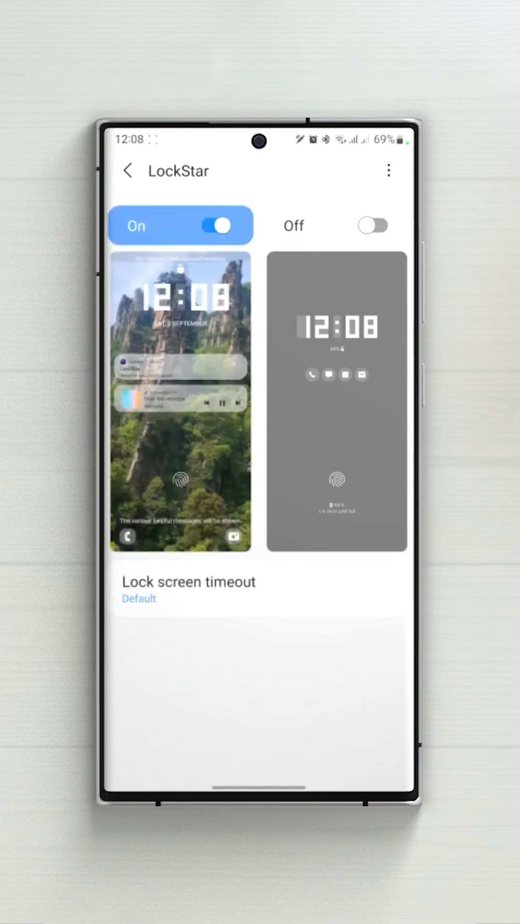
pyautogui.click(179, 400)
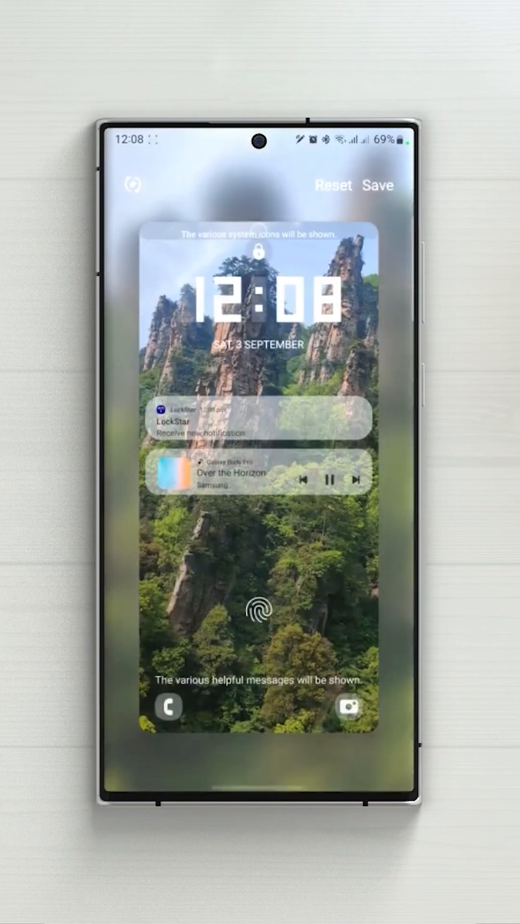
# Make the shortcut widget a six-app column aligned vertically on the right edge.
pyautogui.click(267, 312)
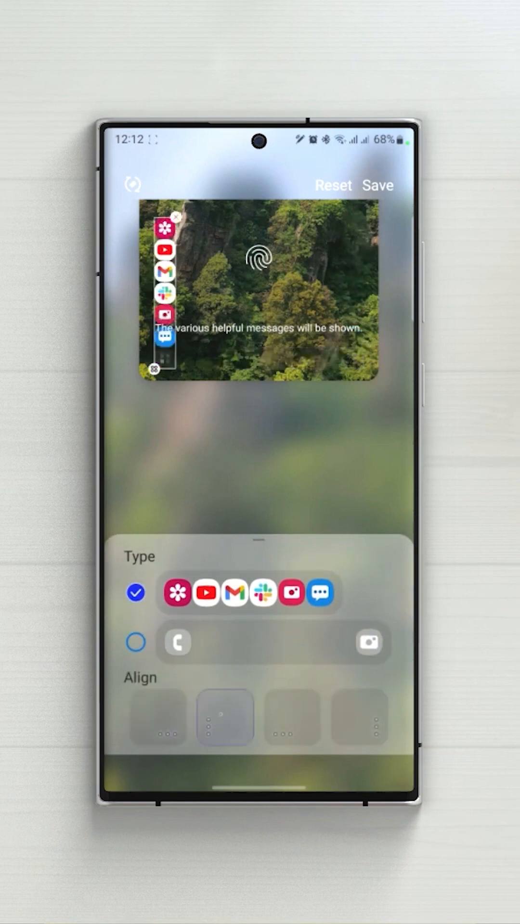
pyautogui.click(363, 718)
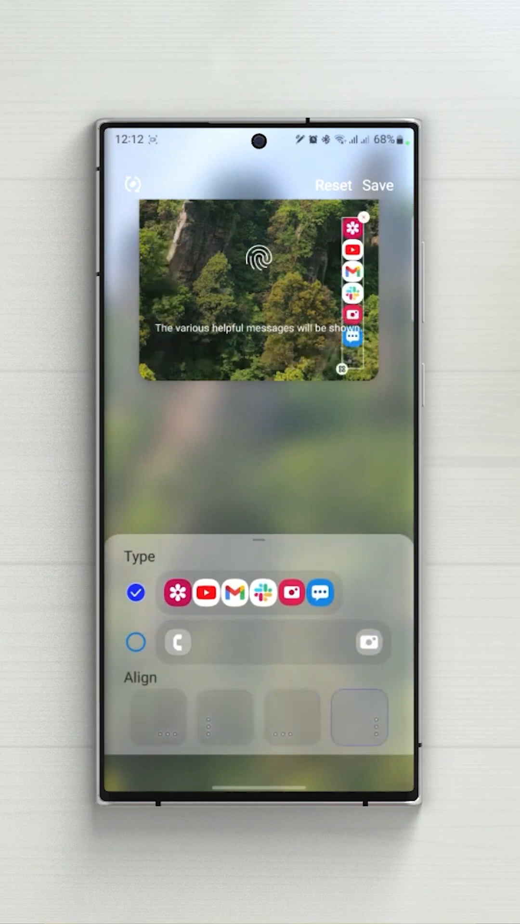